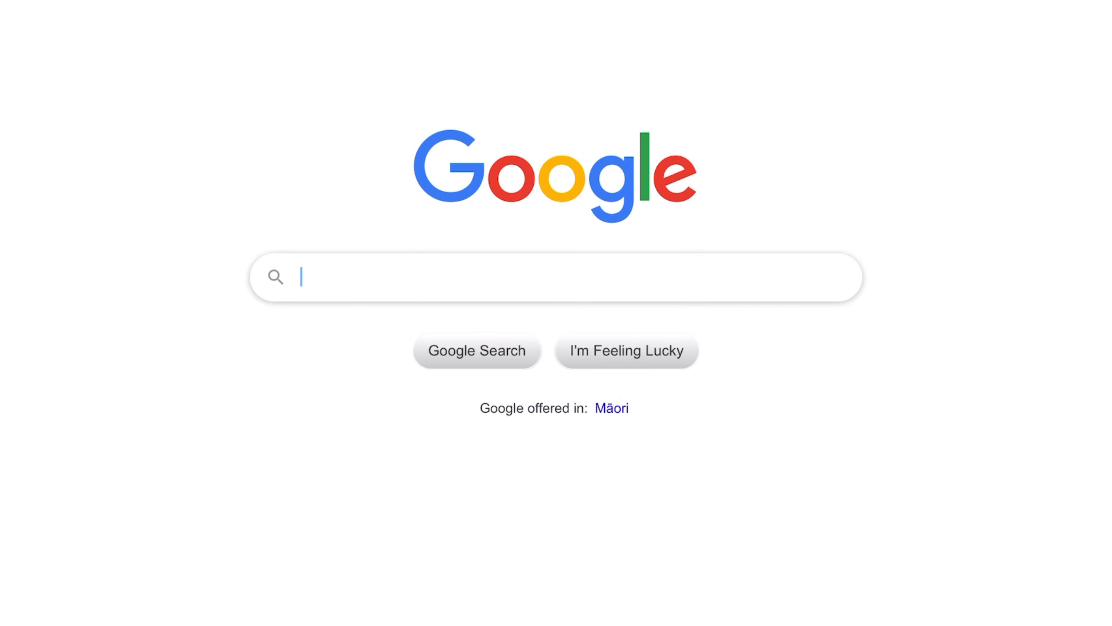
Search Google for 'mumaris tawasul' via the 'mumaris t' suggestion.
{"action": "type", "text": "m"}
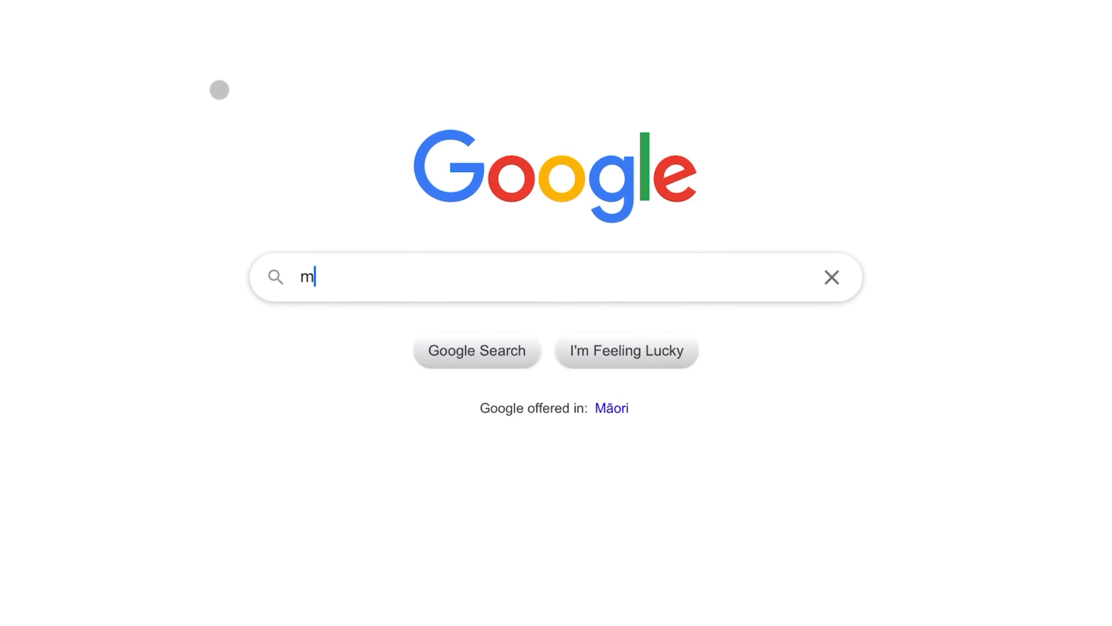
{"action": "type", "text": "umaris t"}
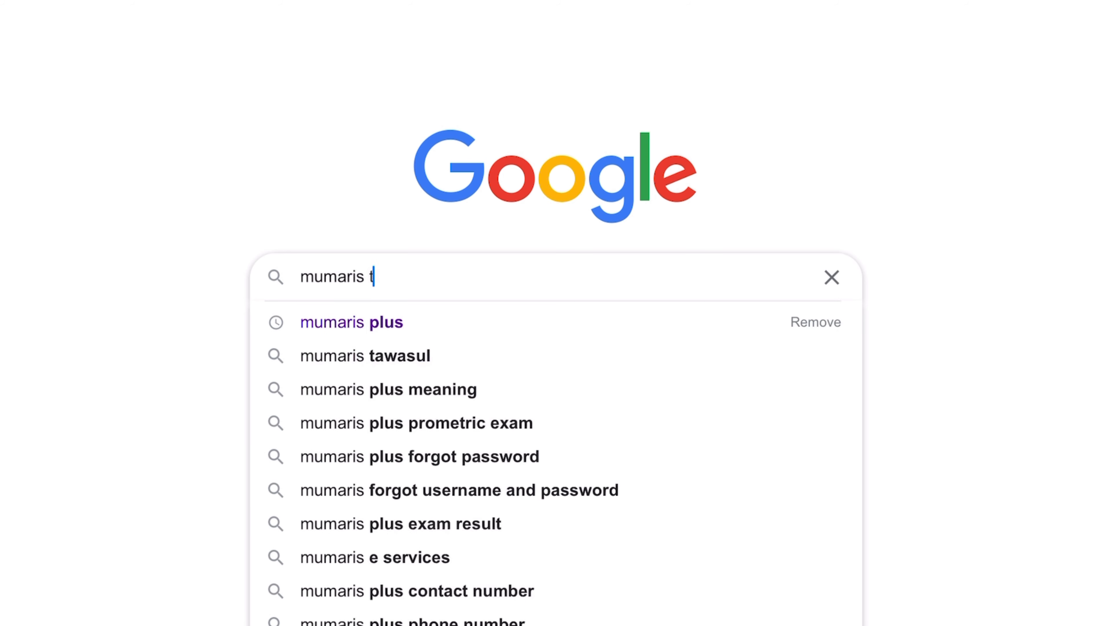
{"action": "left_click", "coordinate": [364, 355]}
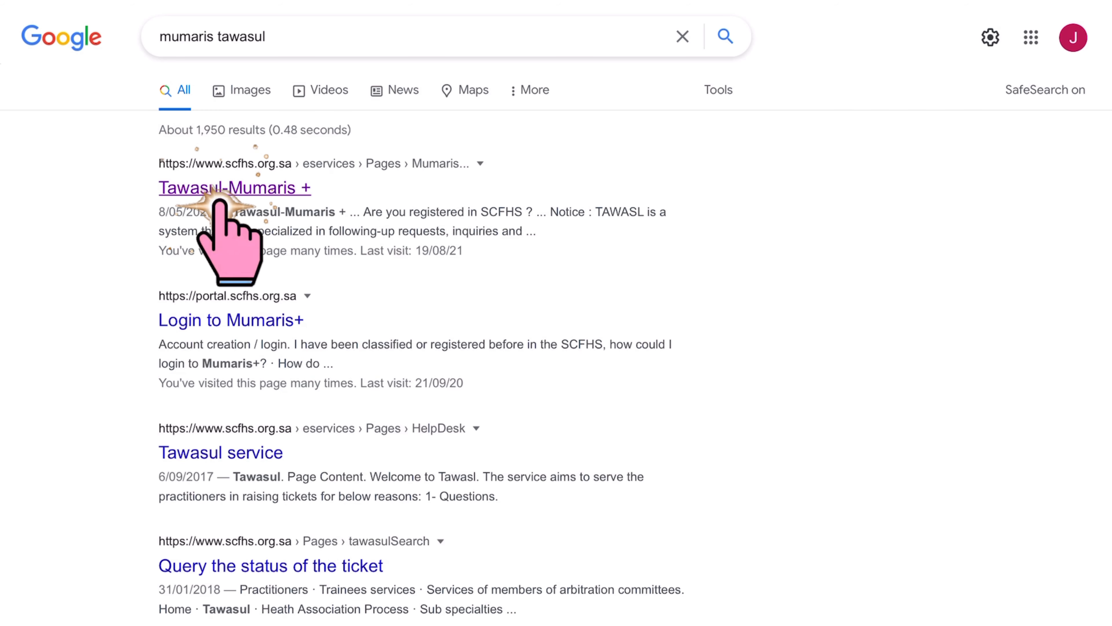
Open the Tawasul-Mumaris + result and choose Classification and registration services, Verification Request.
{"action": "left_click", "coordinate": [234, 188]}
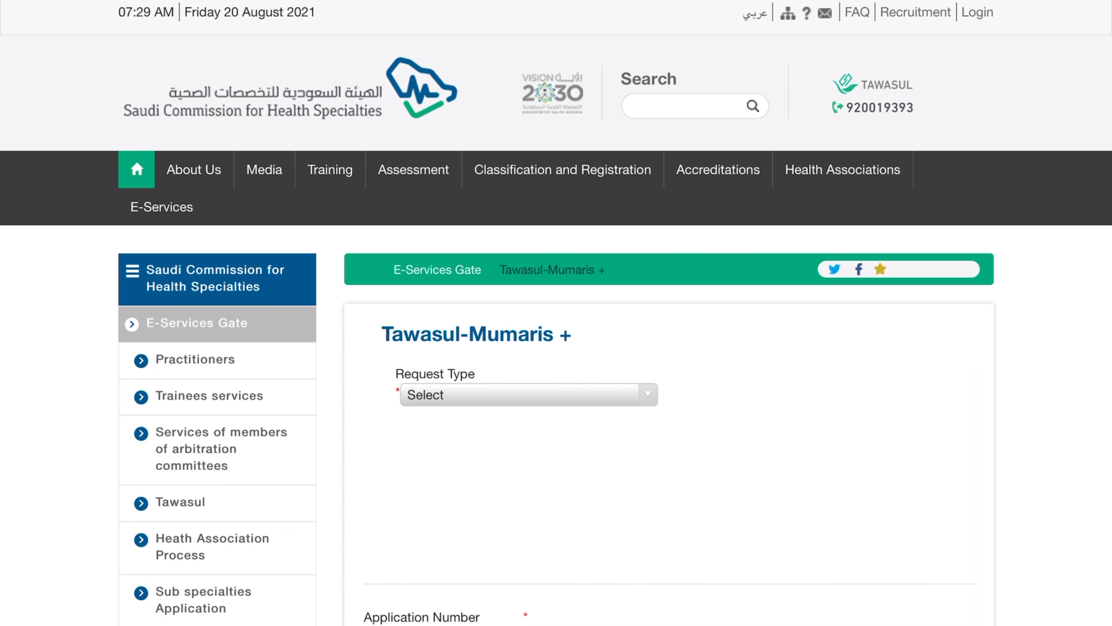
{"action": "left_click", "coordinate": [527, 395]}
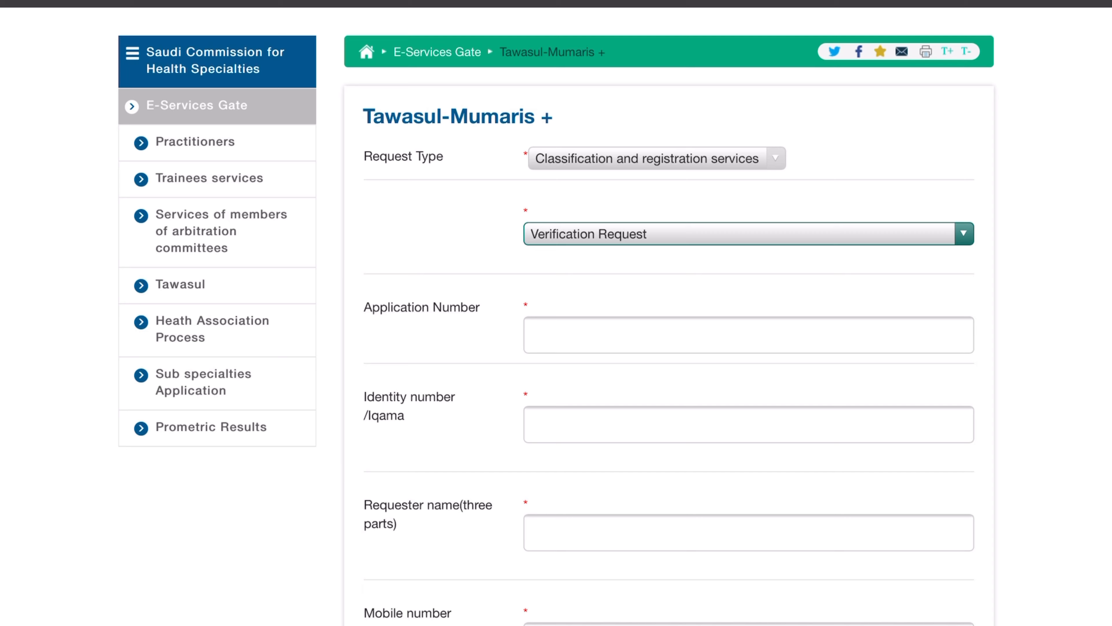
Tick 'Are you registered in SCFHS ?' so the Register number field appears.
{"action": "scroll", "scroll_direction": "down", "scroll_amount": 3}
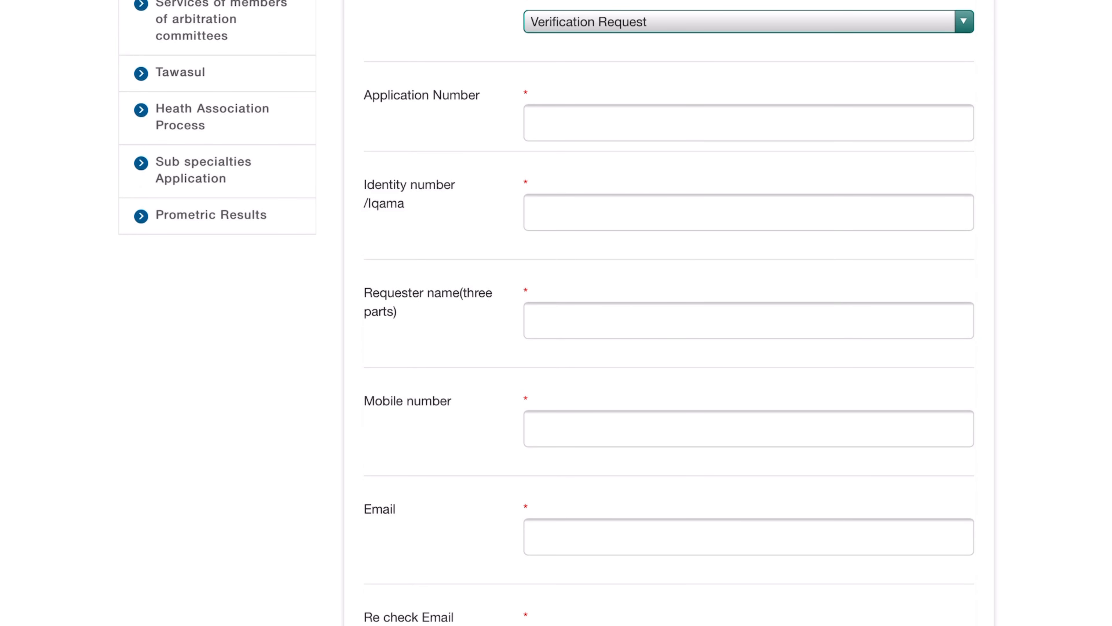
{"action": "scroll", "scroll_direction": "down", "scroll_amount": 3}
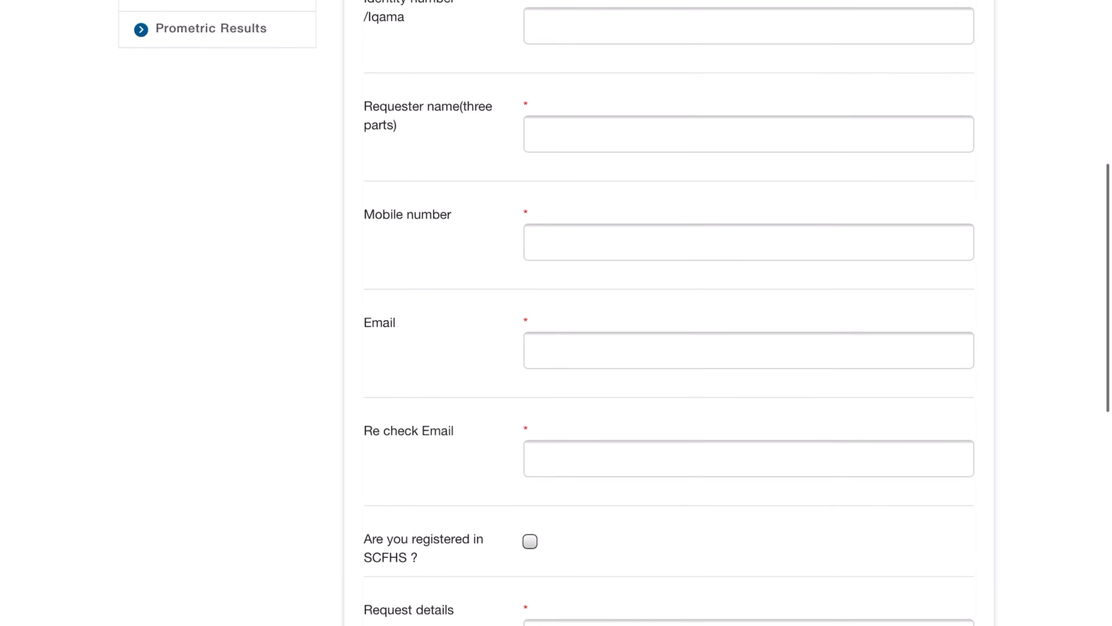
{"action": "scroll", "scroll_direction": "down", "scroll_amount": 3}
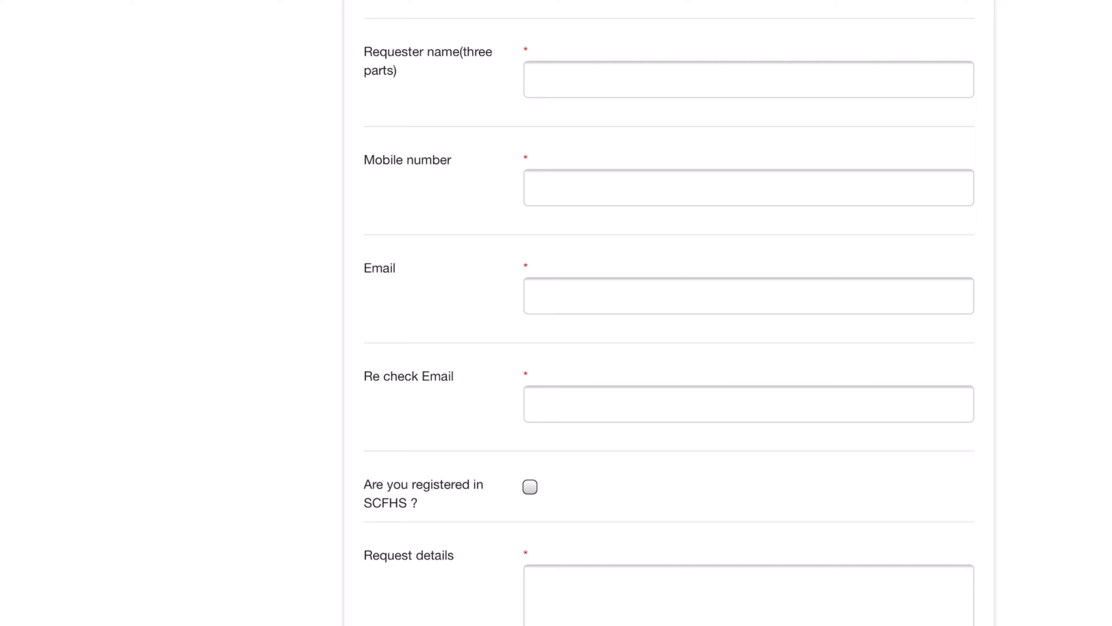
{"action": "scroll", "scroll_direction": "down", "scroll_amount": 3}
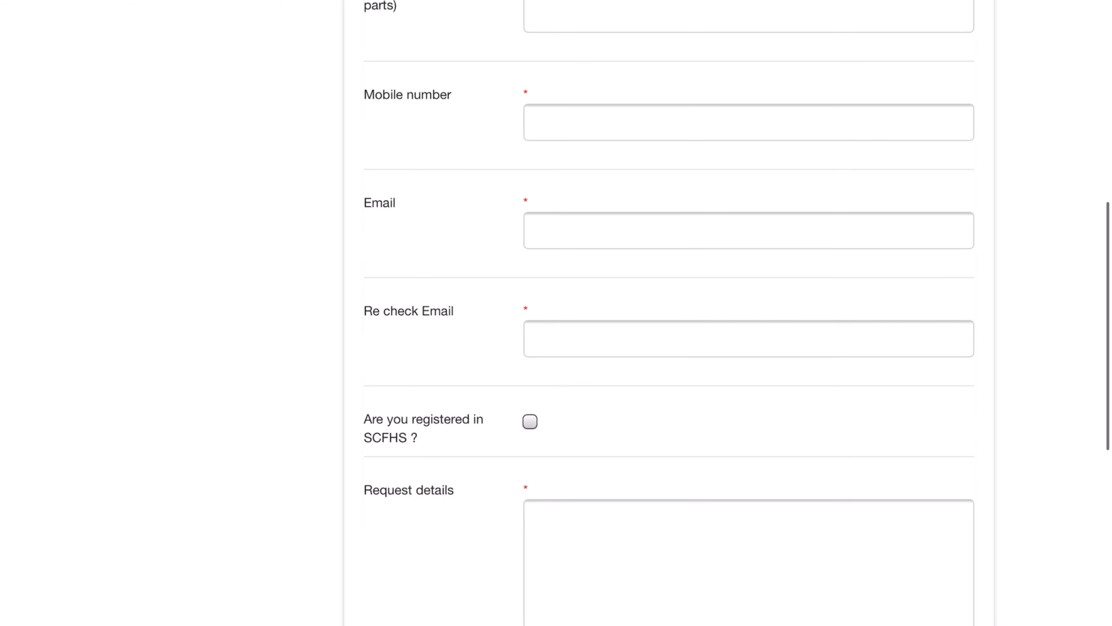
{"action": "left_click", "coordinate": [529, 421]}
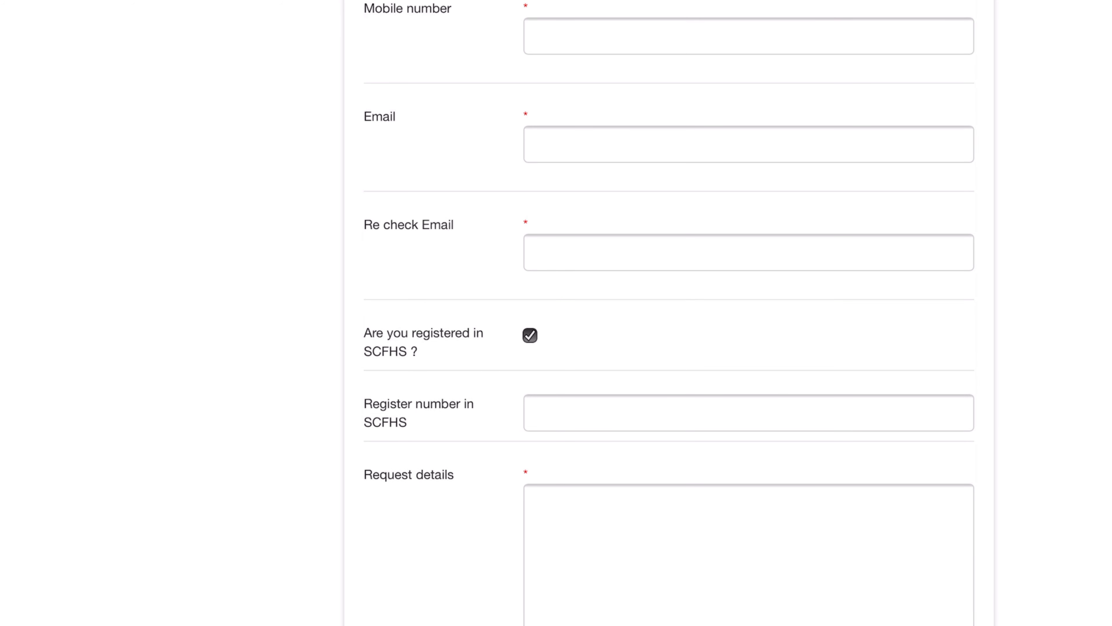
{"action": "scroll", "scroll_direction": "down", "scroll_amount": 3}
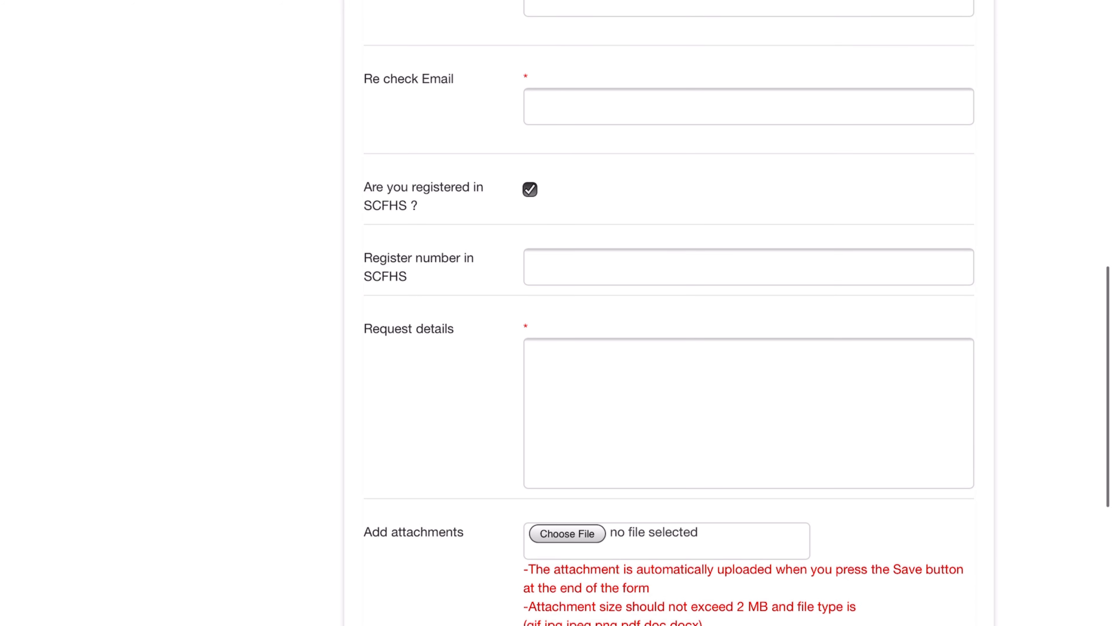
Write that a CGFNS verification form for the Saudi Council license is attached and should kindly be filled out.
{"action": "type", "text": "I a"}
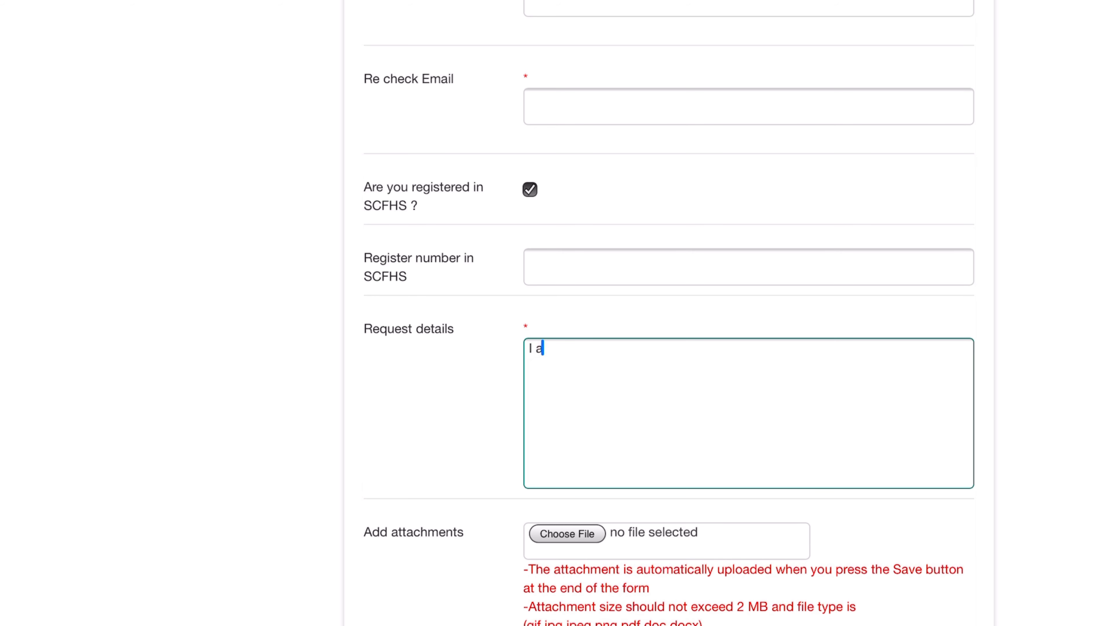
{"action": "type", "text": "m attaching"}
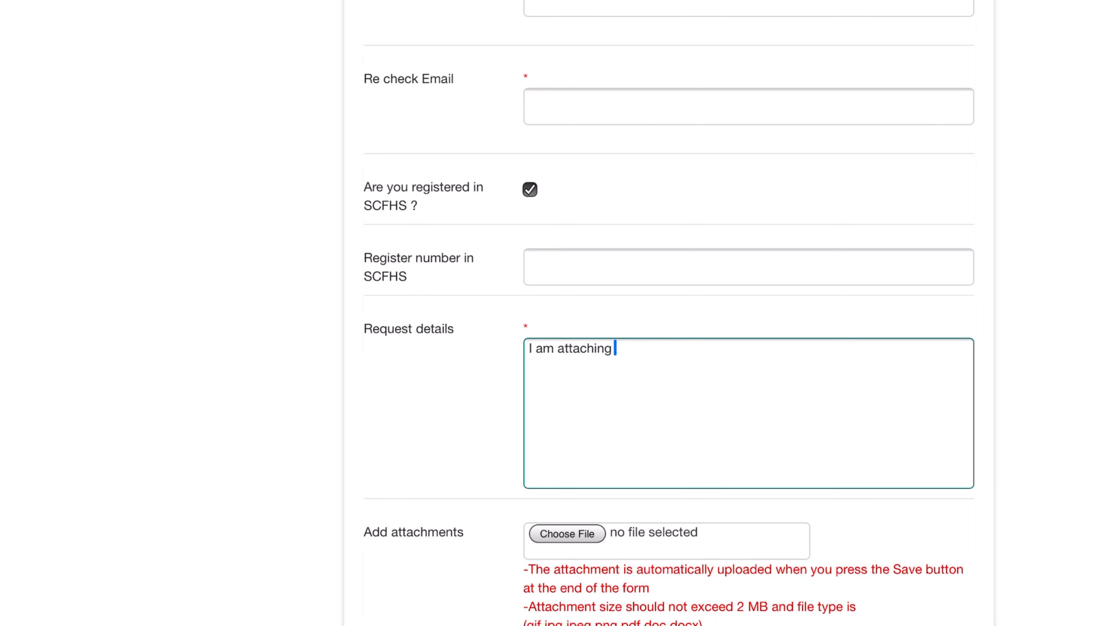
{"action": "type", "text": "a CGFNS"}
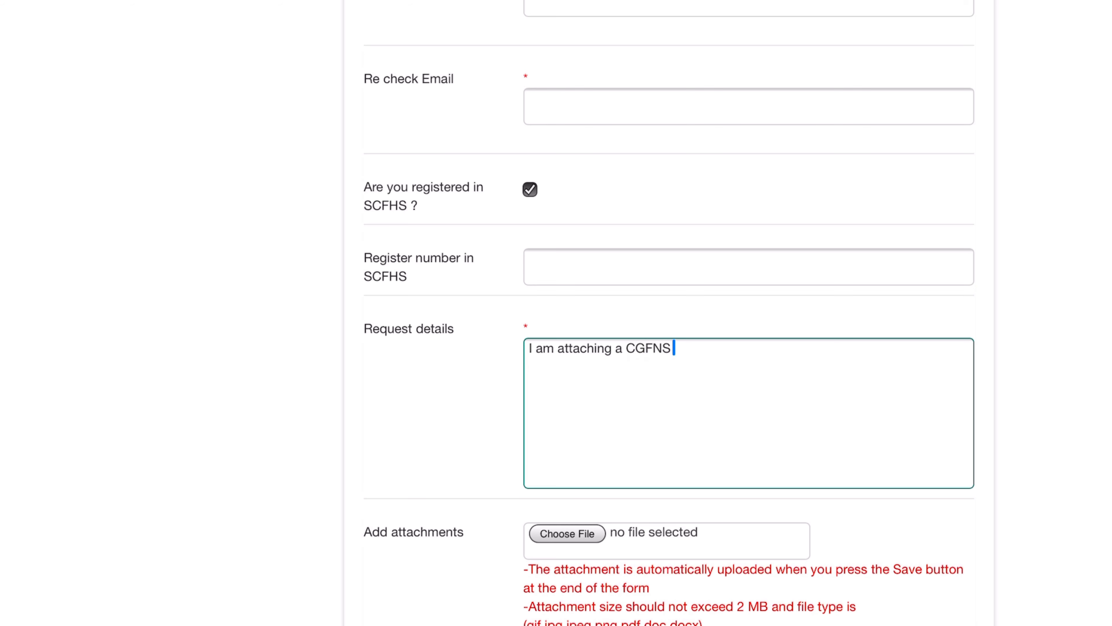
{"action": "type", "text": "verificatio"}
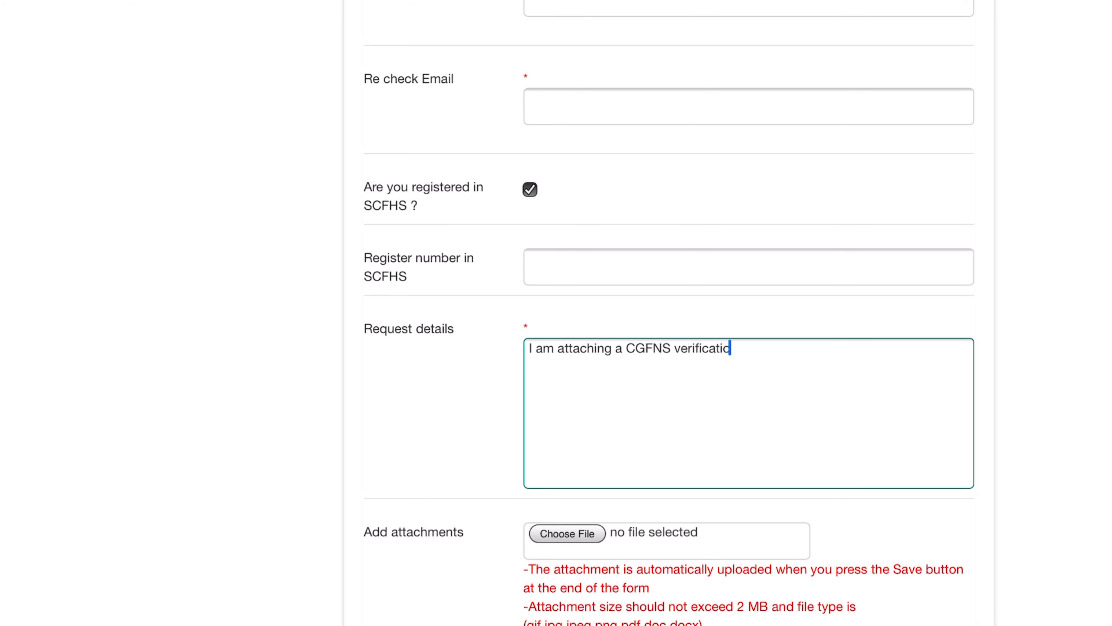
{"action": "type", "text": "form f"}
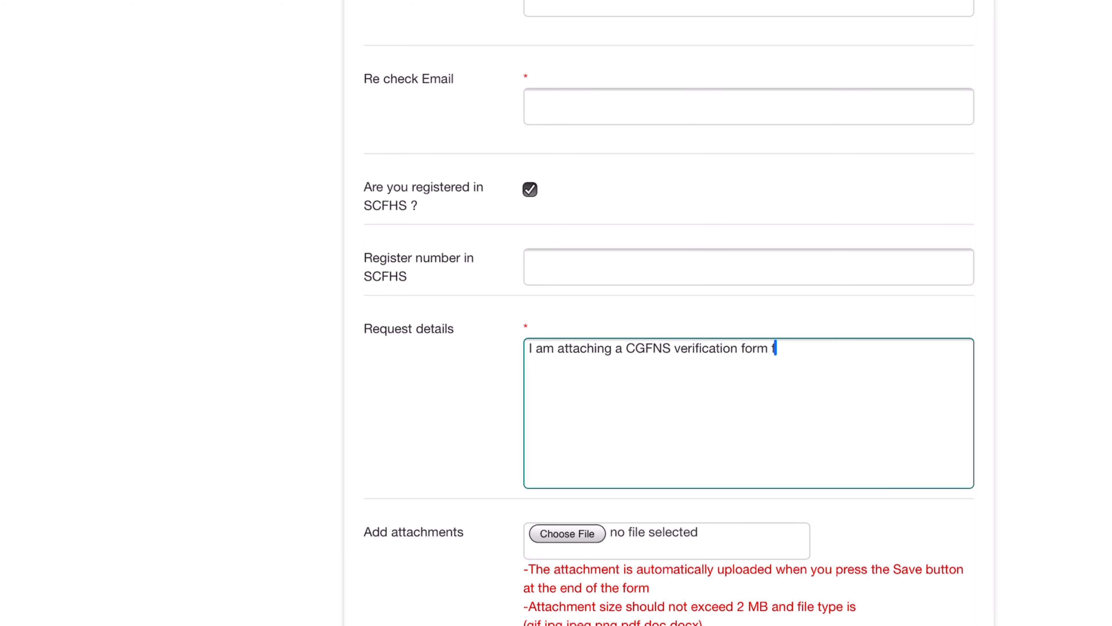
{"action": "type", "text": "or my Saudi"}
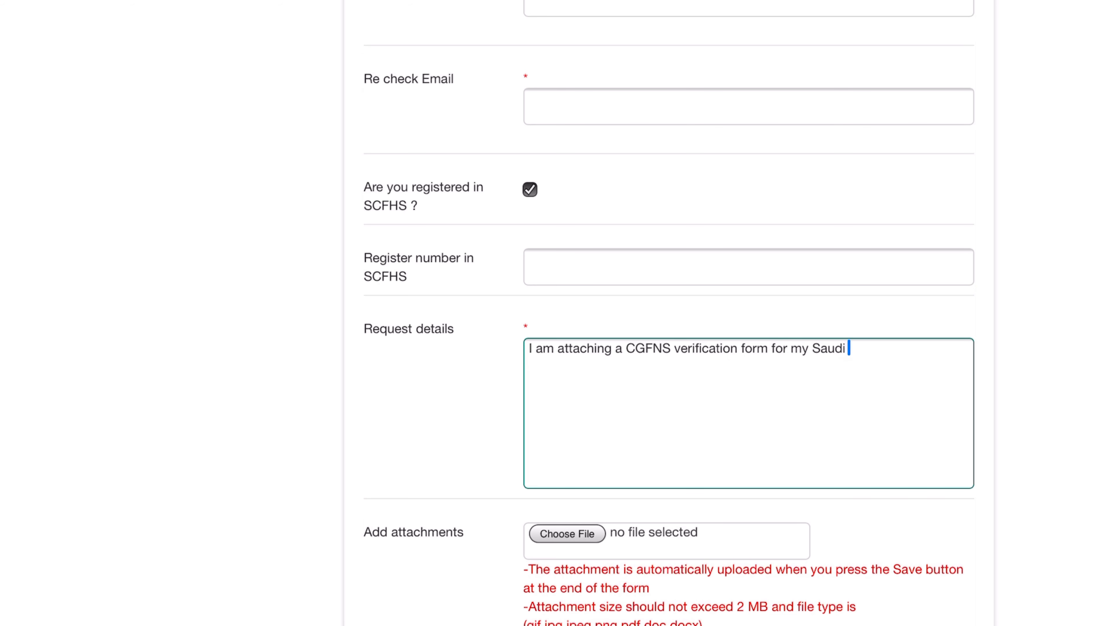
{"action": "type", "text": "Council li"}
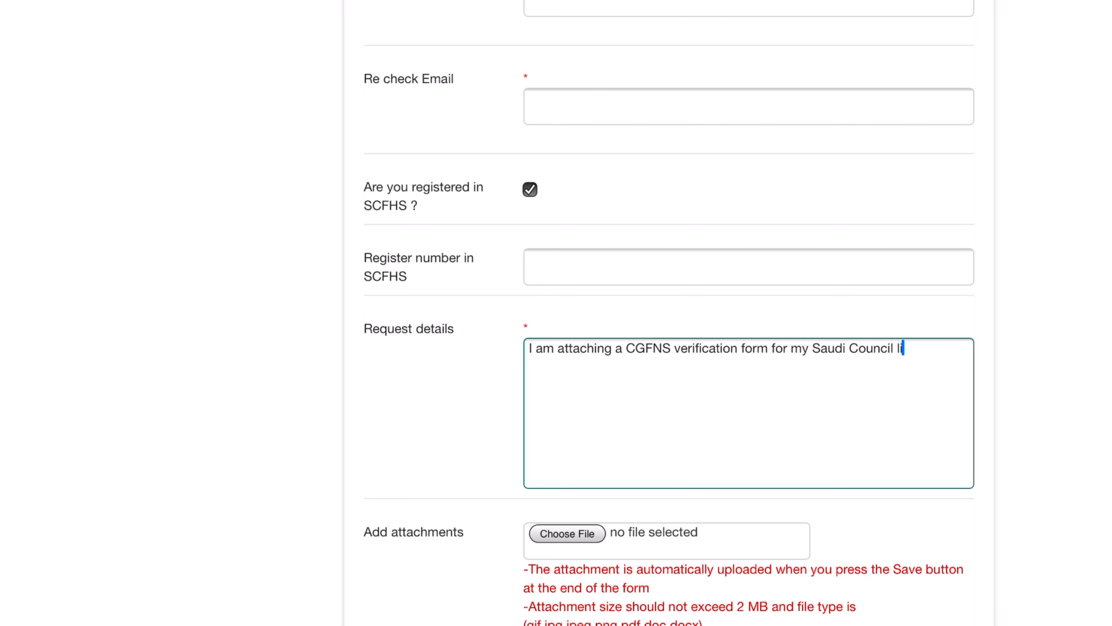
{"action": "type", "text": "cense. K"}
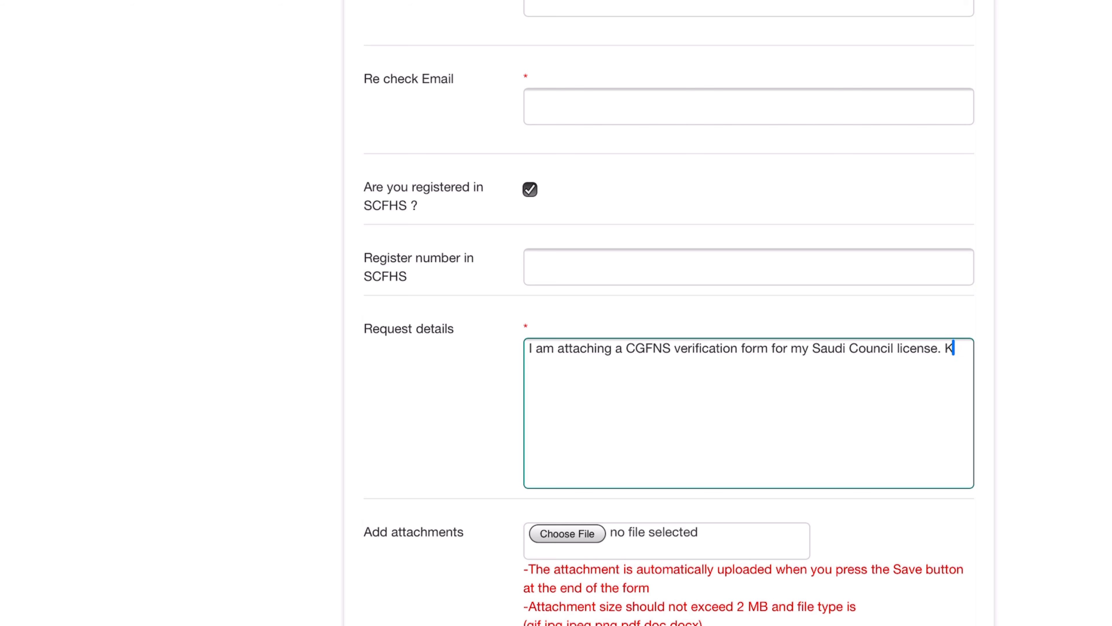
{"action": "type", "text": "indly fi"}
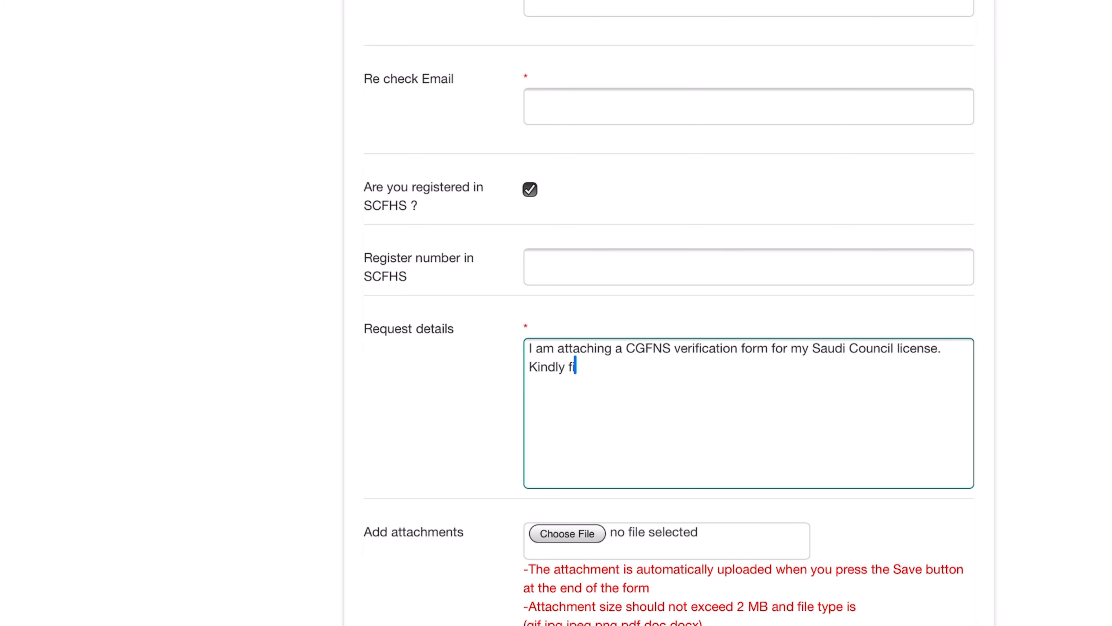
{"action": "type", "text": "ll this out"}
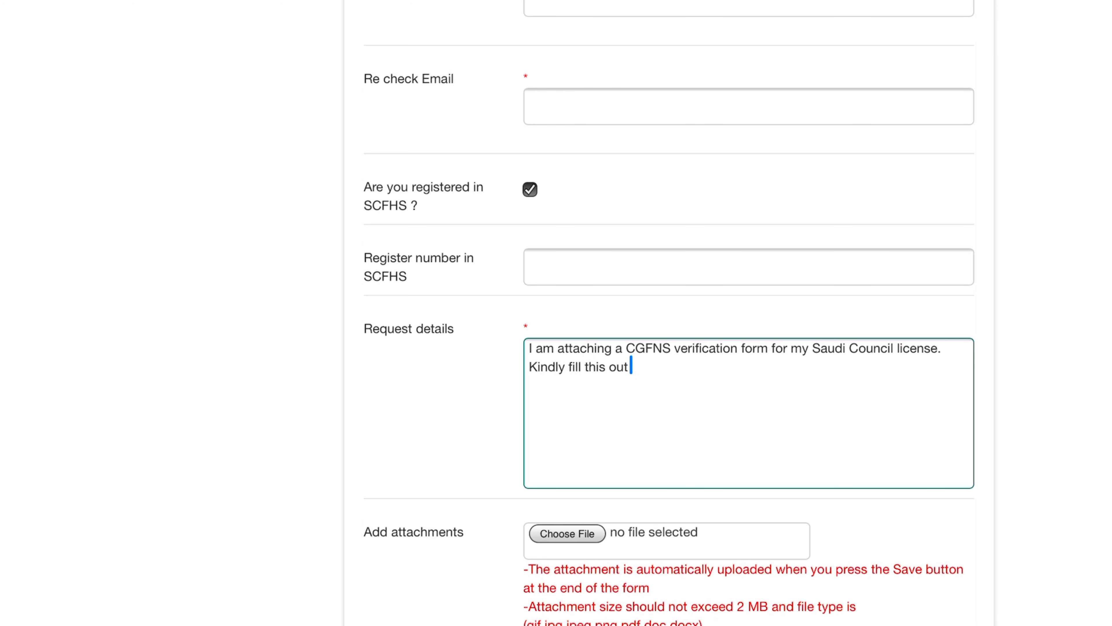
{"action": "type", "text": "and"}
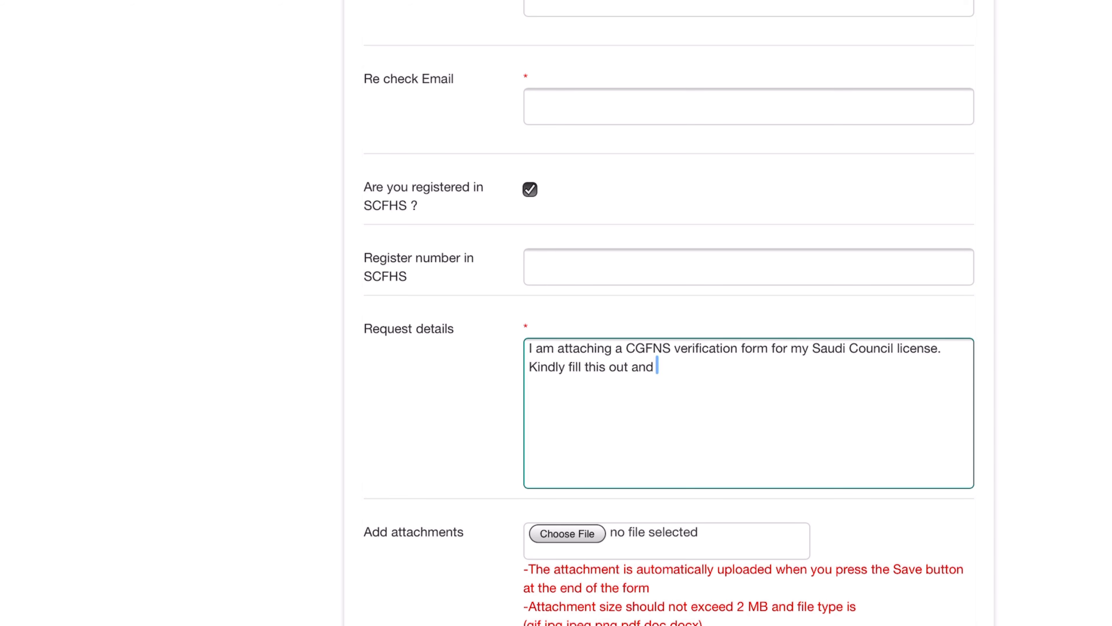
Add that it should then be mailed to CGFNS, address at the bottom of the last page, and 'Thank you'.
{"action": "type", "text": "then mail to"}
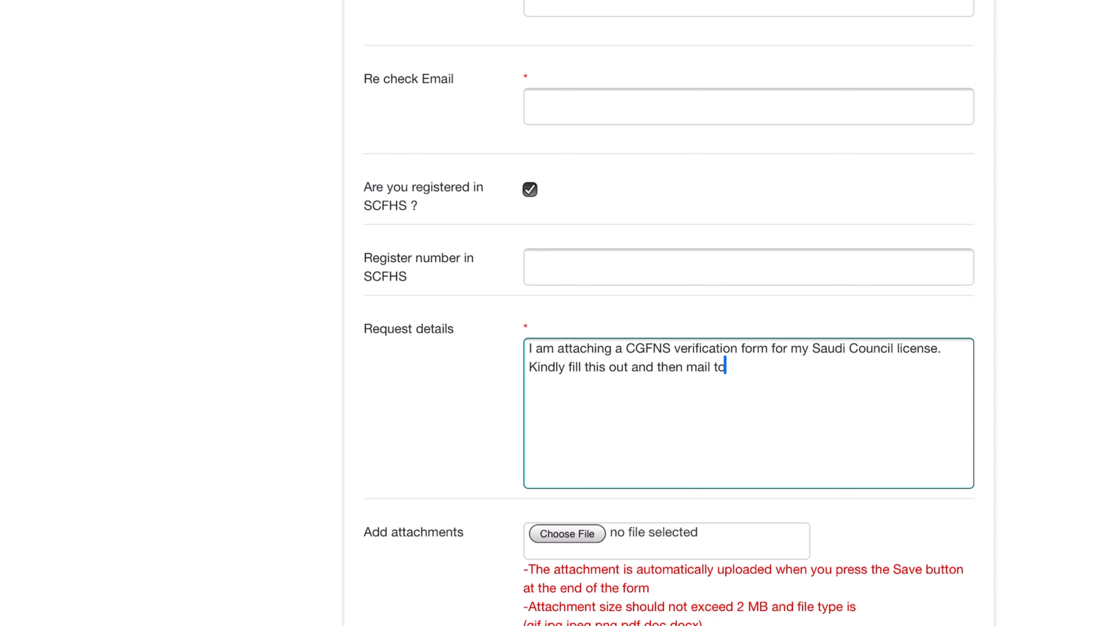
{"action": "type", "text": "CGF"}
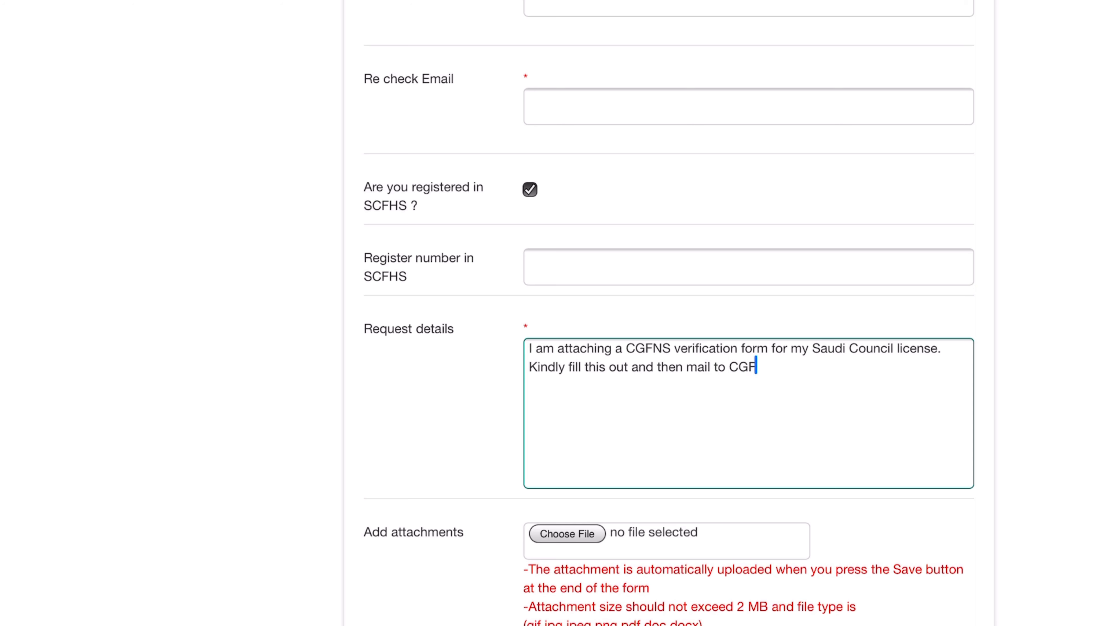
{"action": "type", "text": "NS. The"}
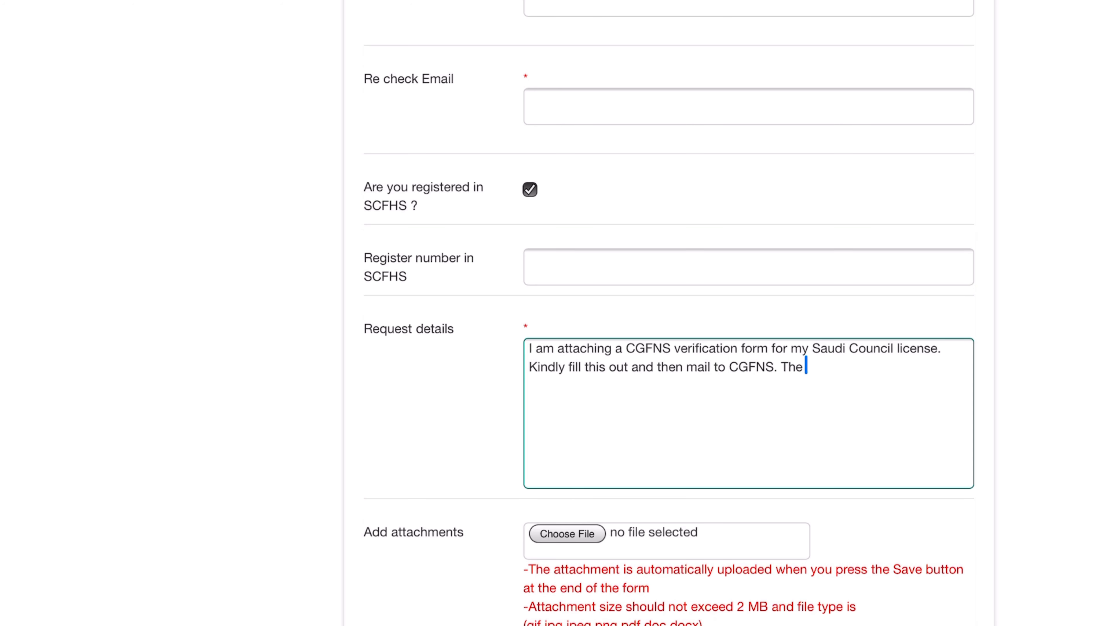
{"action": "type", "text": "address is"}
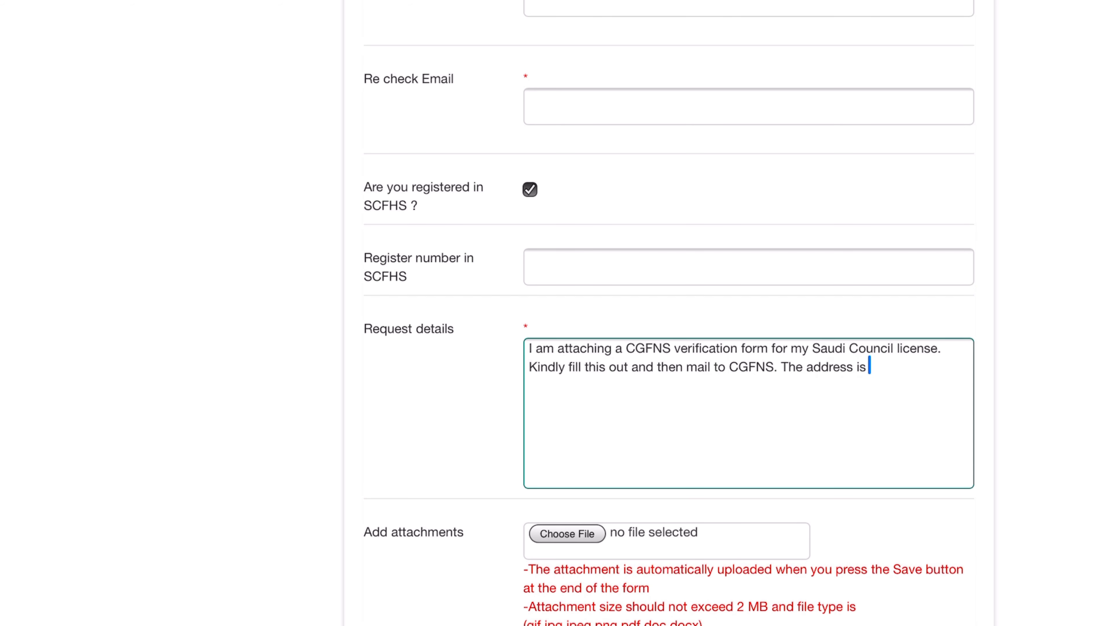
{"action": "type", "text": "located"}
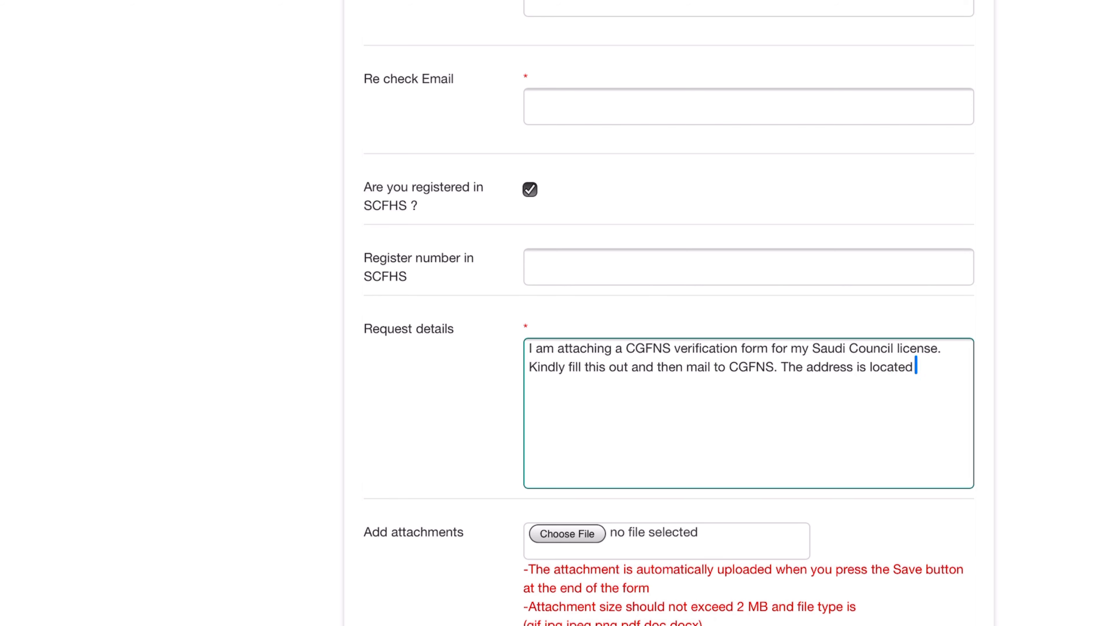
{"action": "type", "text": "at the botto"}
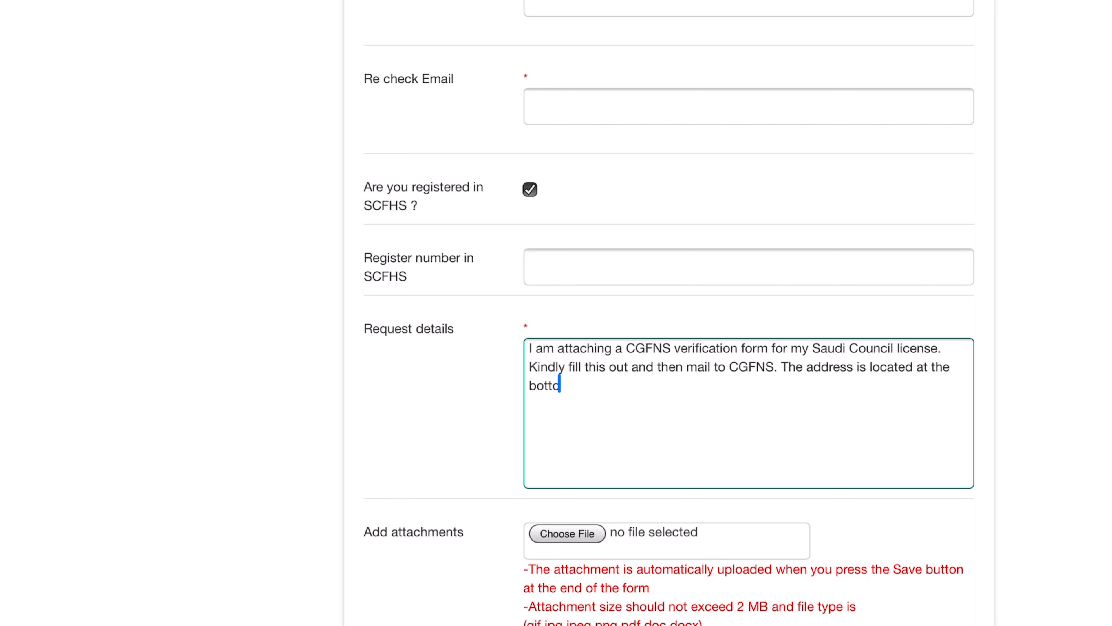
{"action": "type", "text": "m part"}
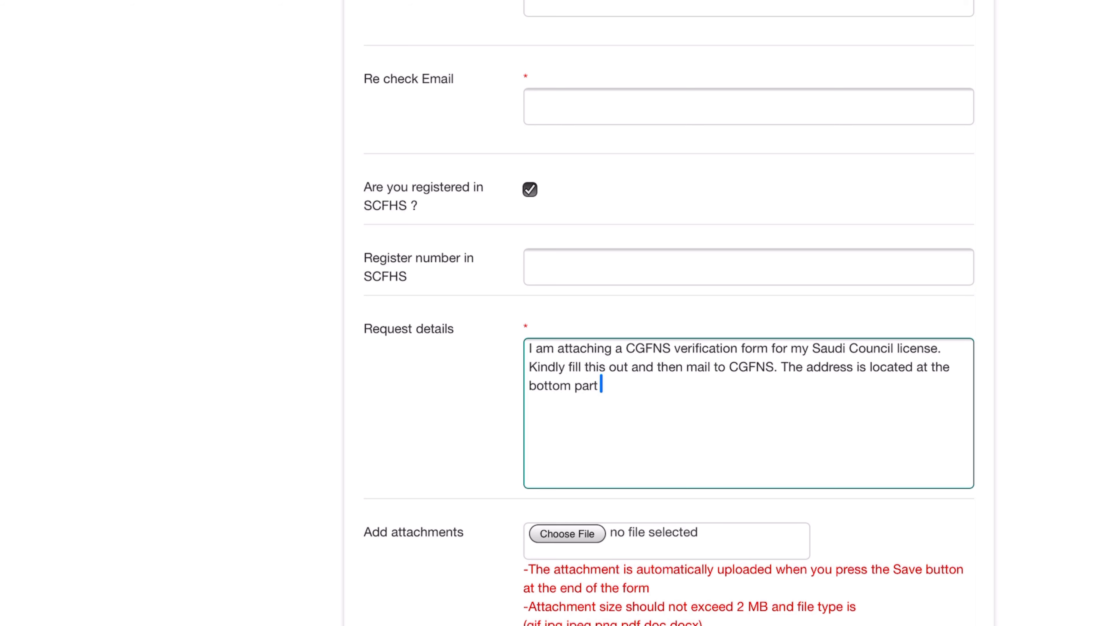
{"action": "type", "text": "of the las"}
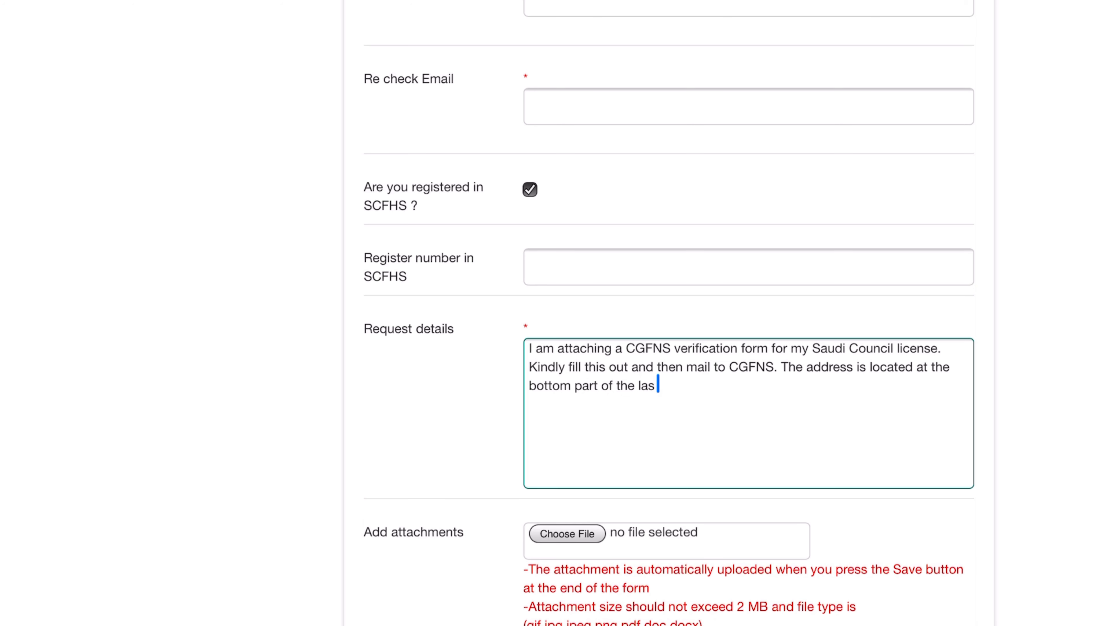
{"action": "type", "text": "t page."}
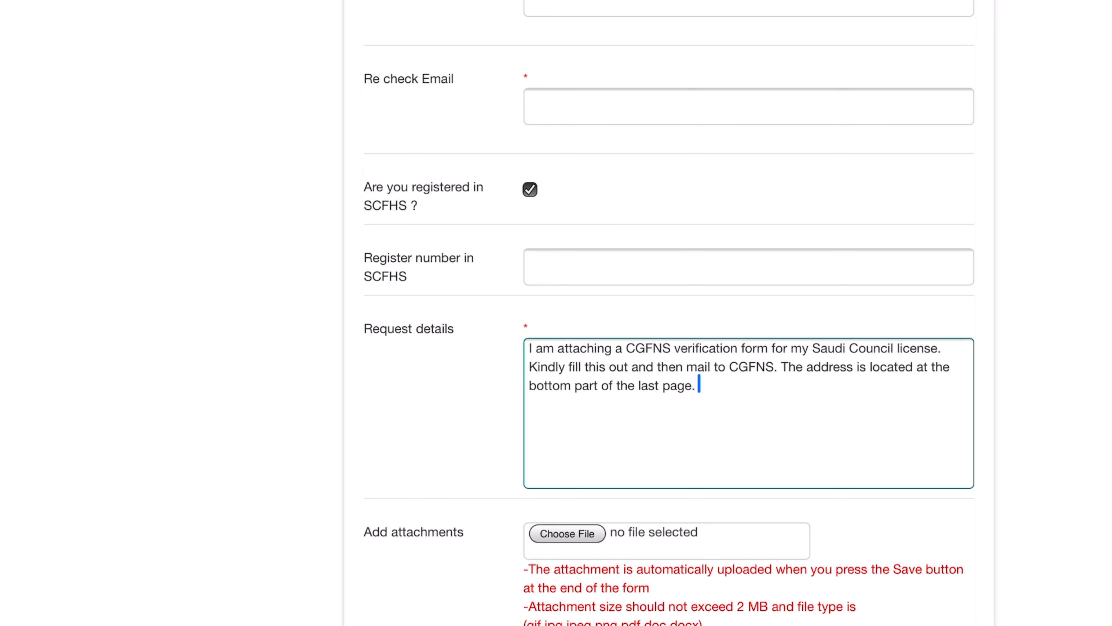
{"action": "type", "text": "Thank yo"}
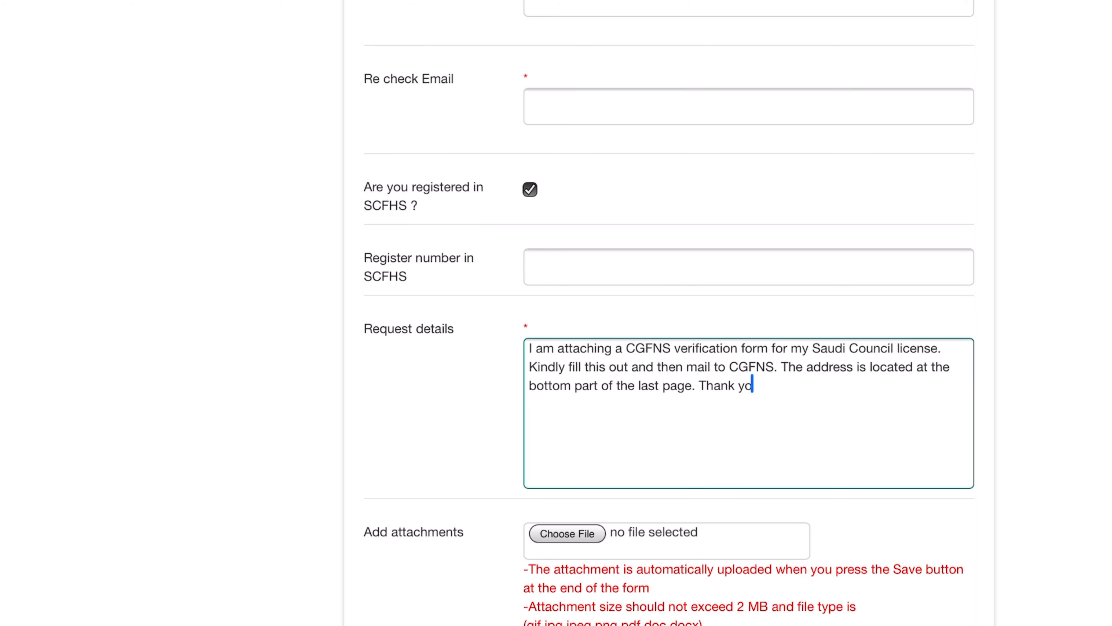
{"action": "scroll", "scroll_direction": "down", "scroll_amount": 3}
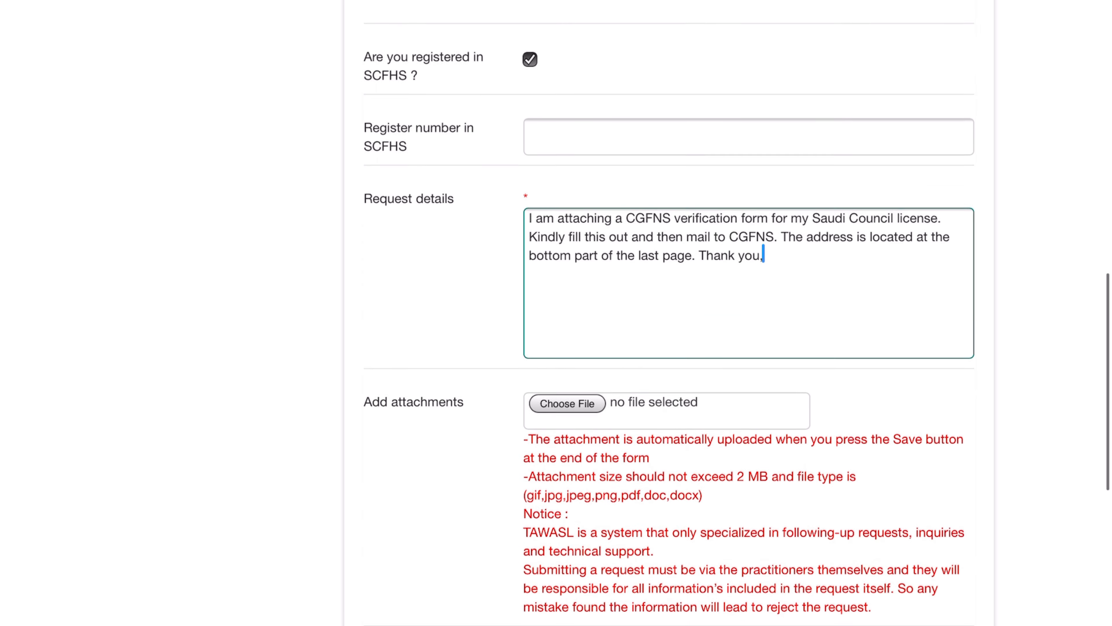
{"action": "scroll", "scroll_direction": "down", "scroll_amount": 3}
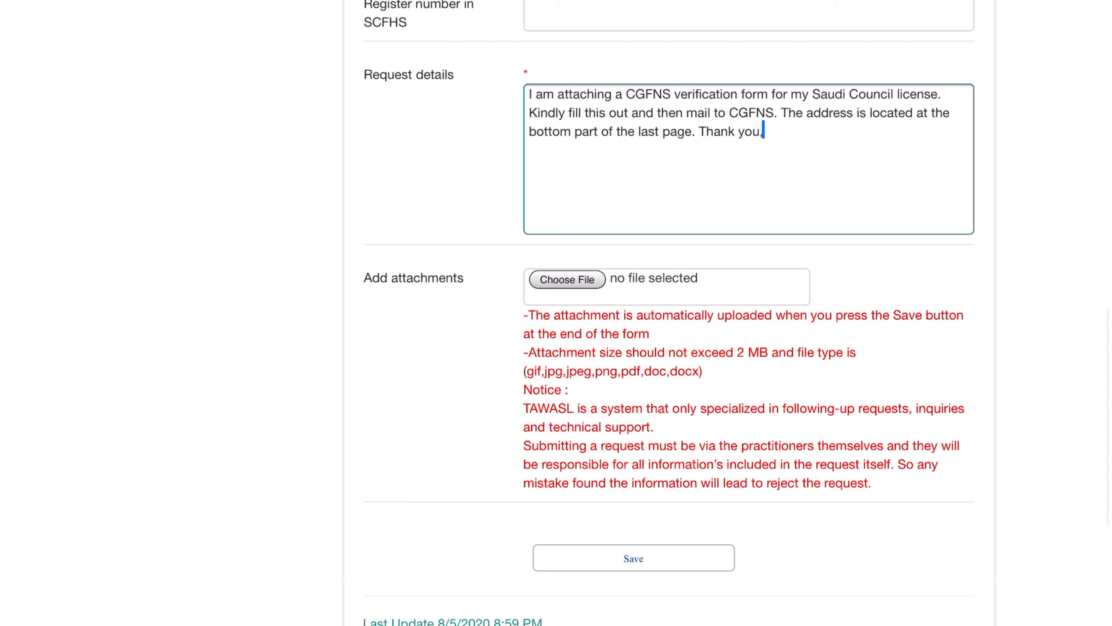